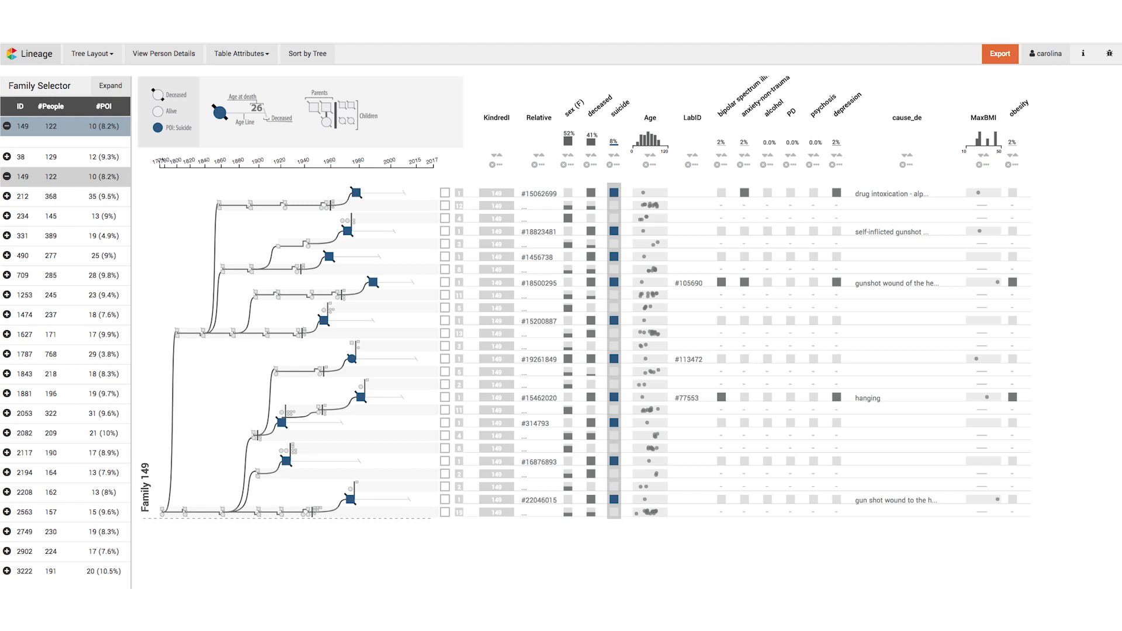
# - Load Family 38 (121 people, 12 POI) from the trimmed Family Selector list
pyautogui.click(8, 156)
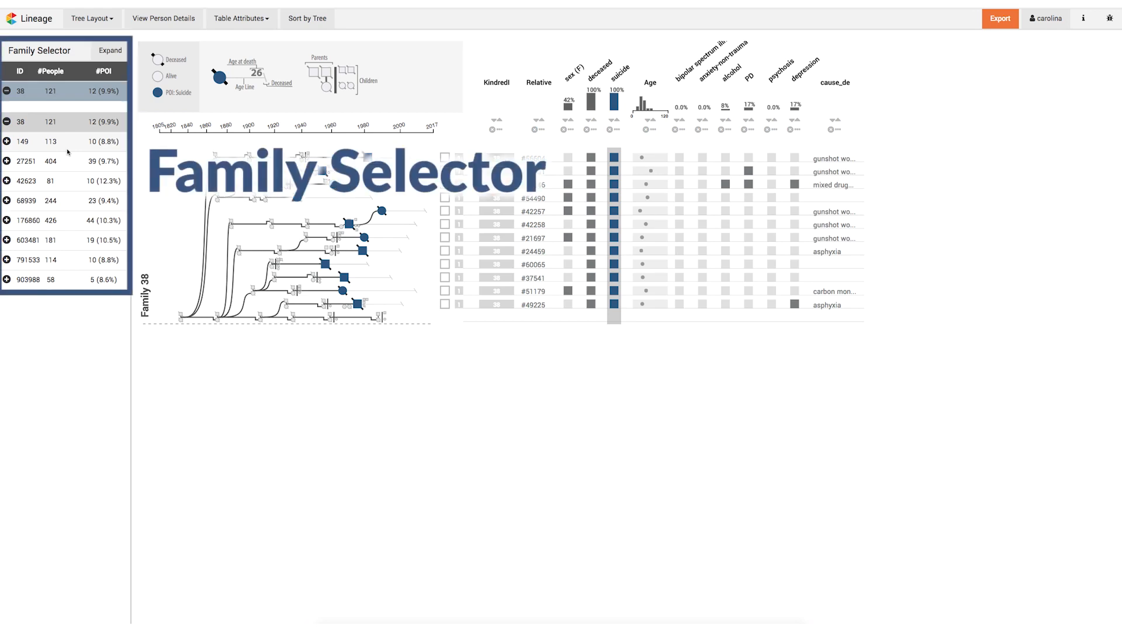
# - Switch from family 27251 to Family 603481 (181 people, 19 POI) in the Family Selector
pyautogui.click(64, 142)
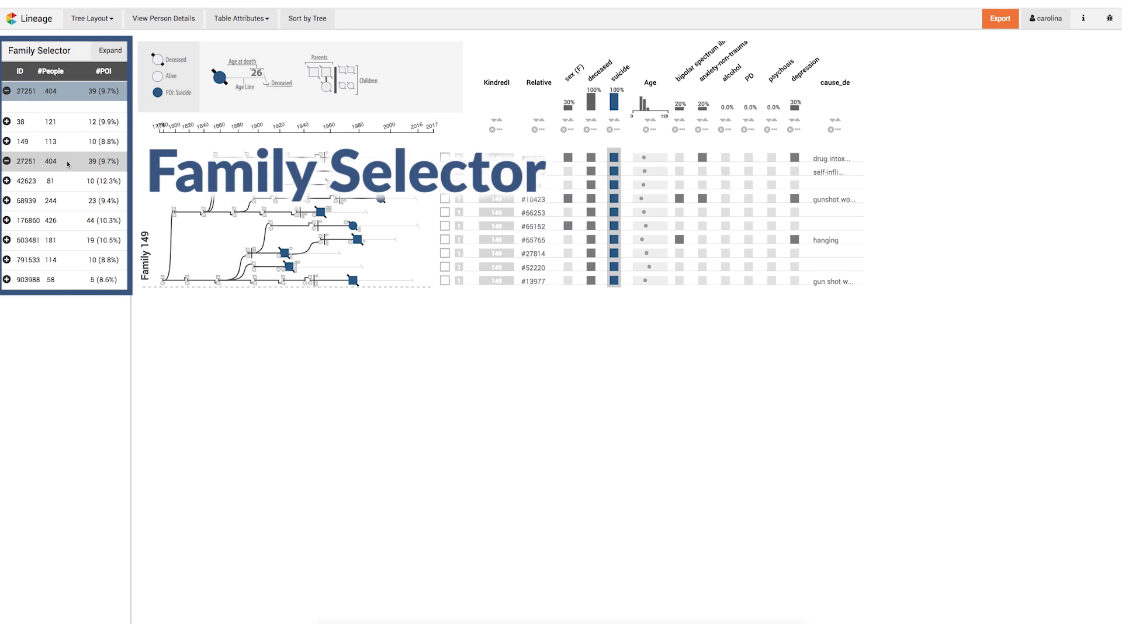
pyautogui.click(25, 161)
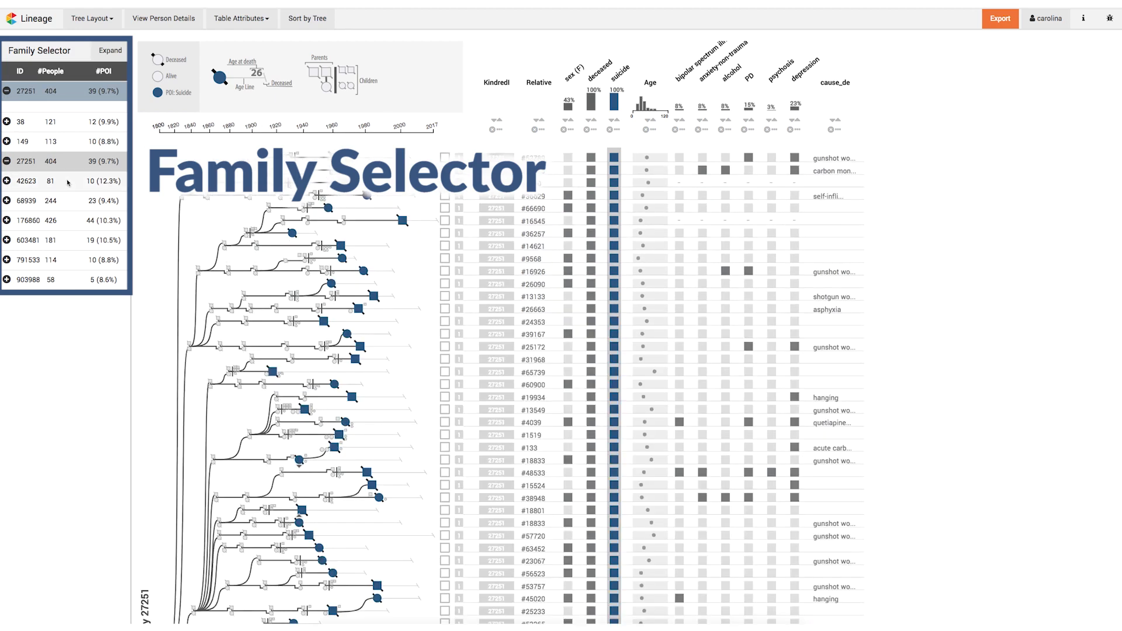
pyautogui.click(25, 180)
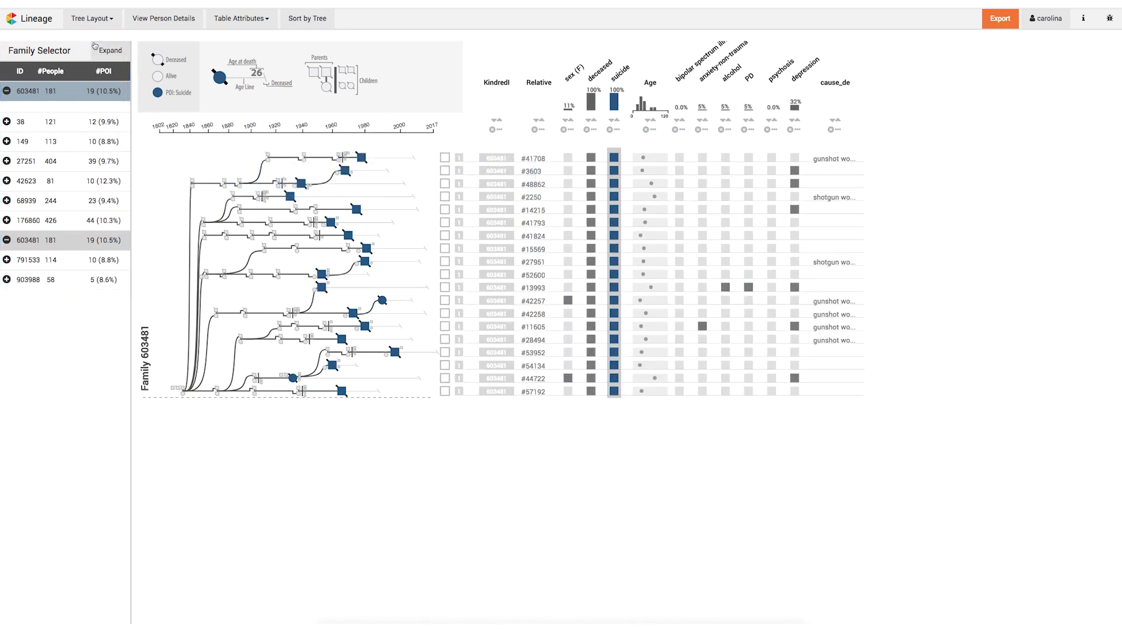
# - Expand Family 603481's tree to every relative, then aggregate relatives into summary rows
pyautogui.click(92, 17)
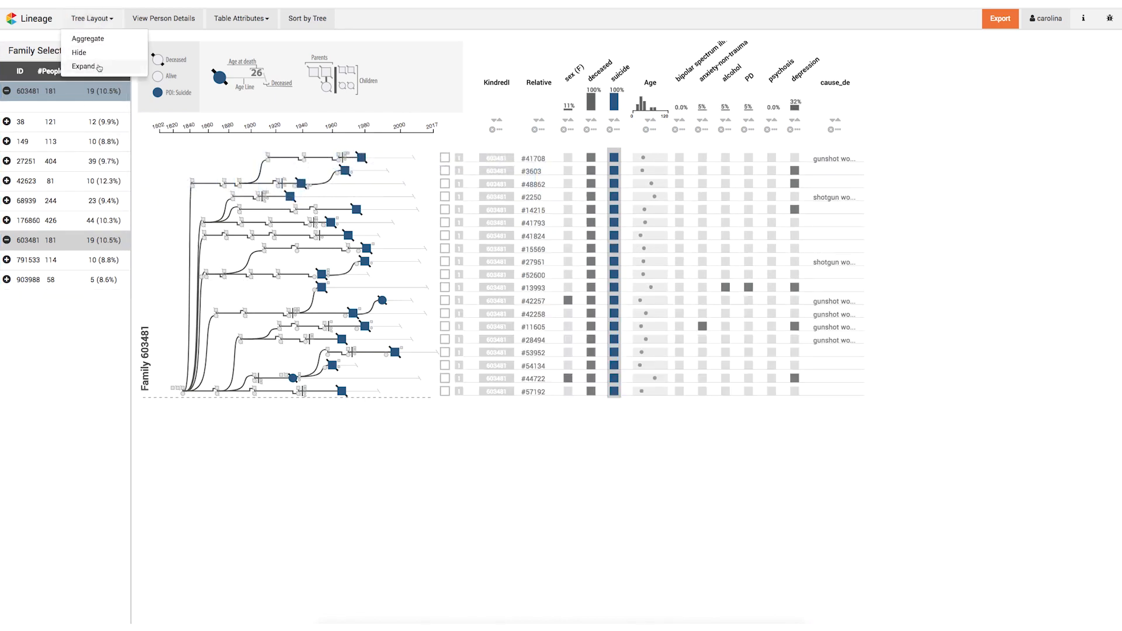
pyautogui.click(83, 66)
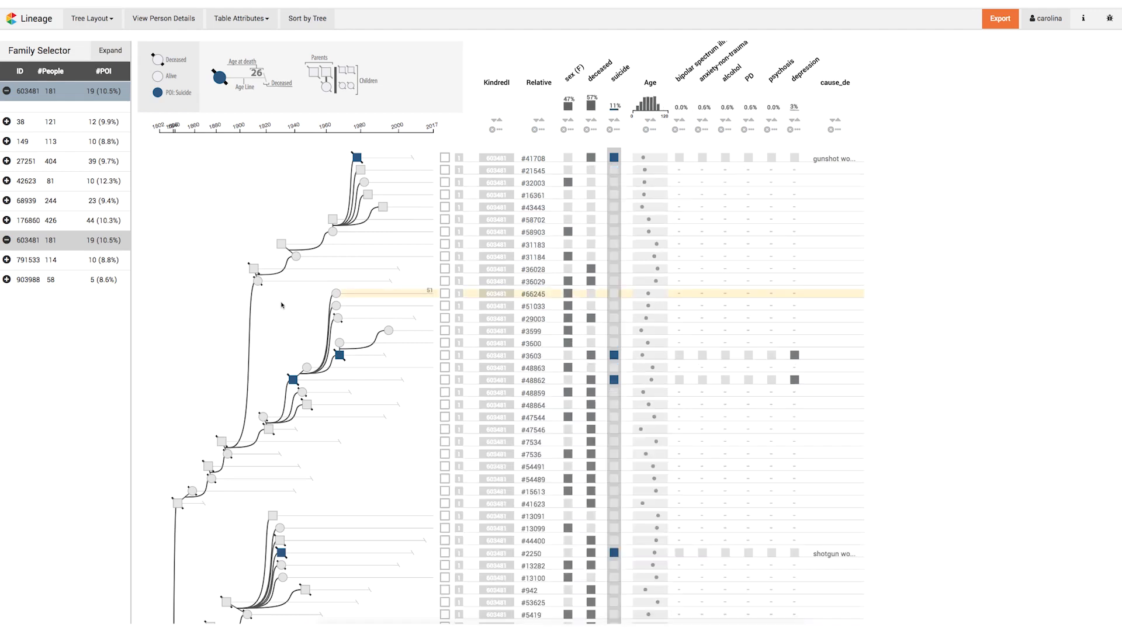
pyautogui.scroll(-3)
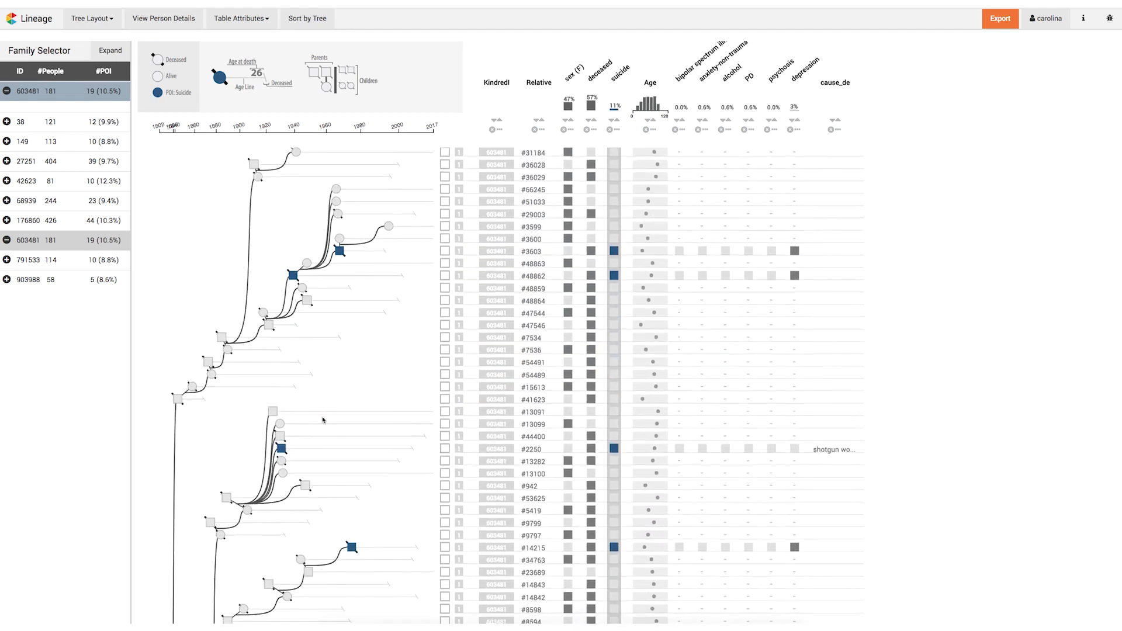
pyautogui.click(91, 18)
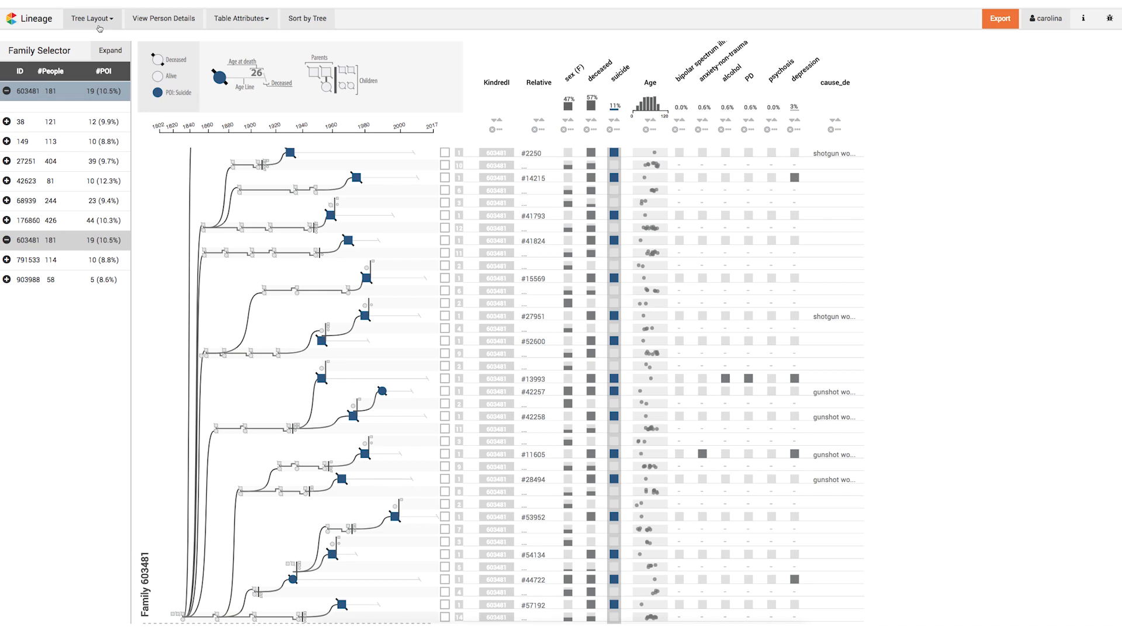
# - Hide non-POI relatives so the tree shows only the 19 suicide cases
pyautogui.click(110, 50)
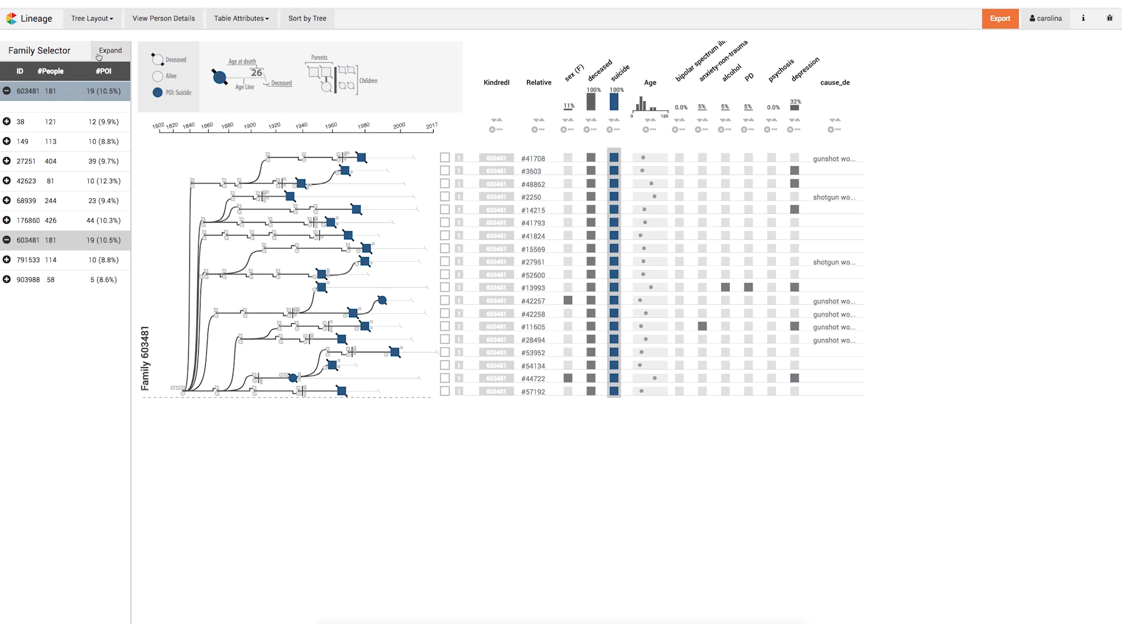
# - Expand one tree branch into individual relatives and aggregate another into summary rows
pyautogui.click(285, 195)
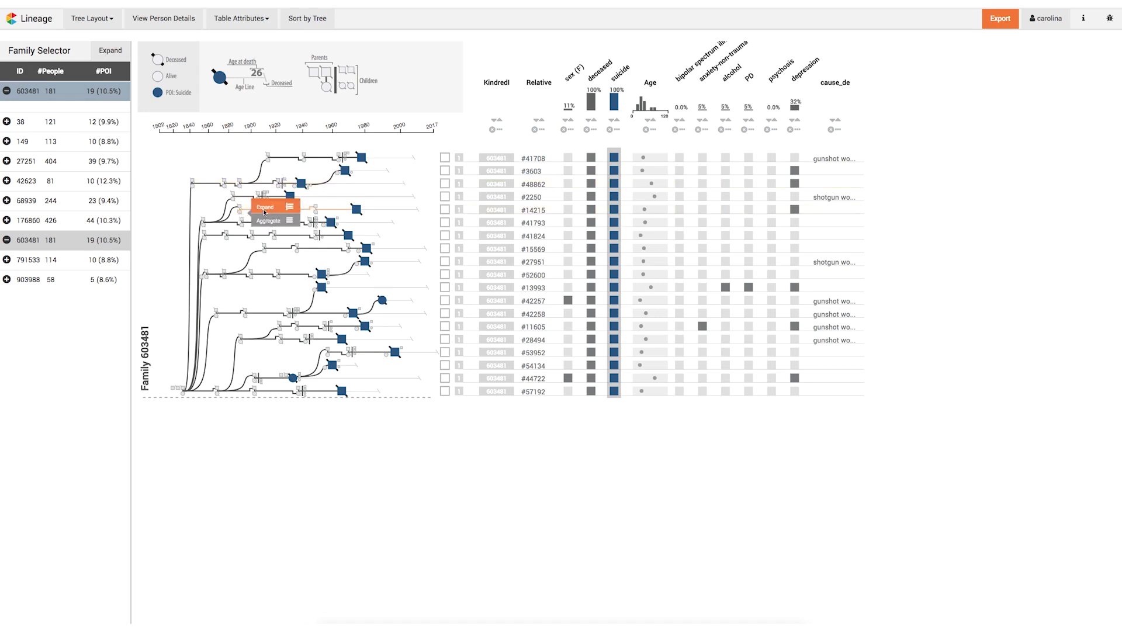
pyautogui.click(265, 207)
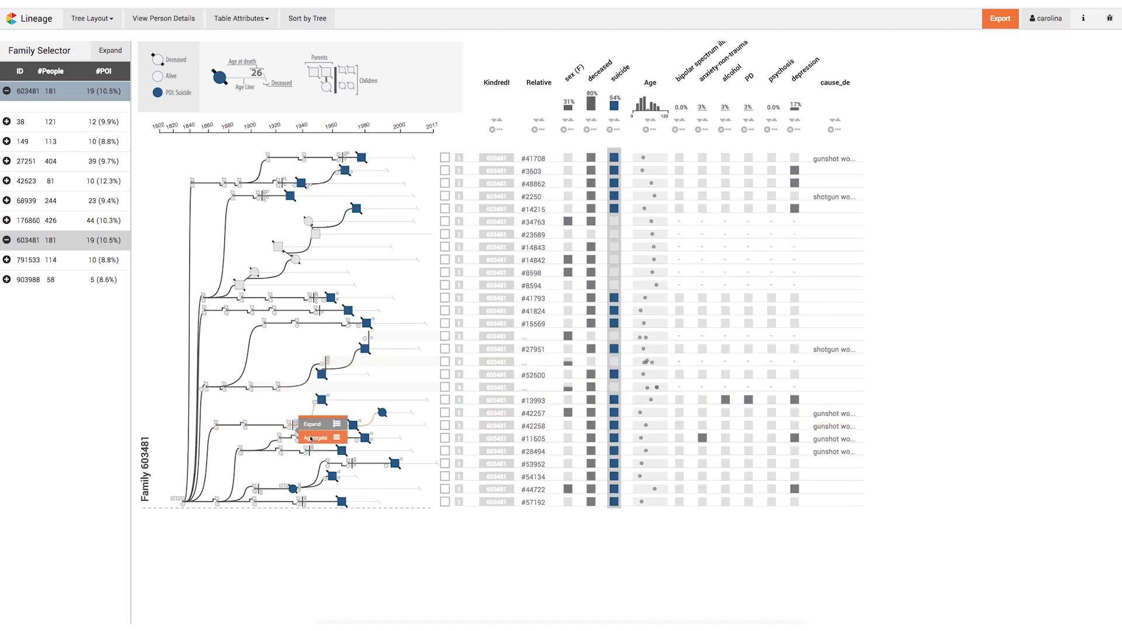
pyautogui.click(314, 438)
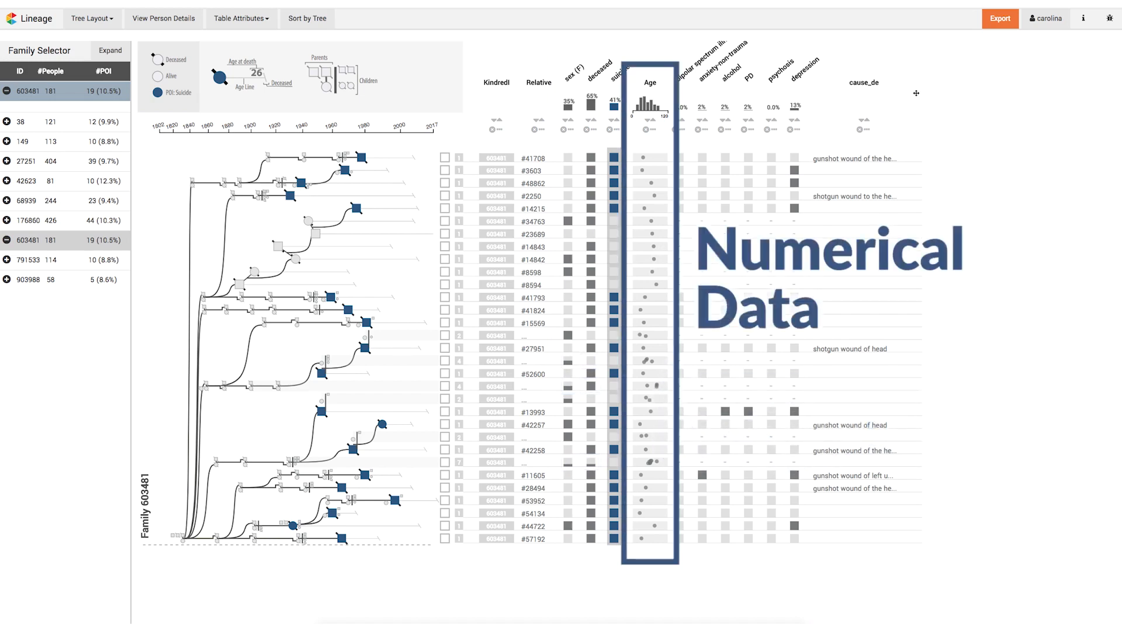
# - Sort the table by an attribute column, then load Family 903988 (58 people, 5 POI)
pyautogui.click(649, 82)
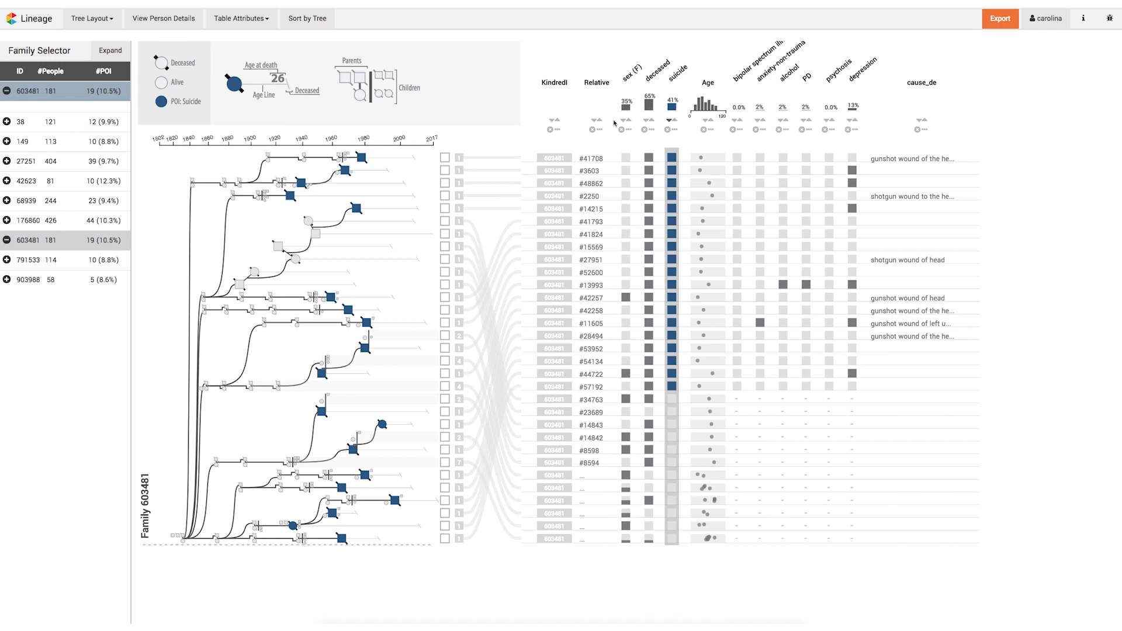
pyautogui.moveTo(705, 120)
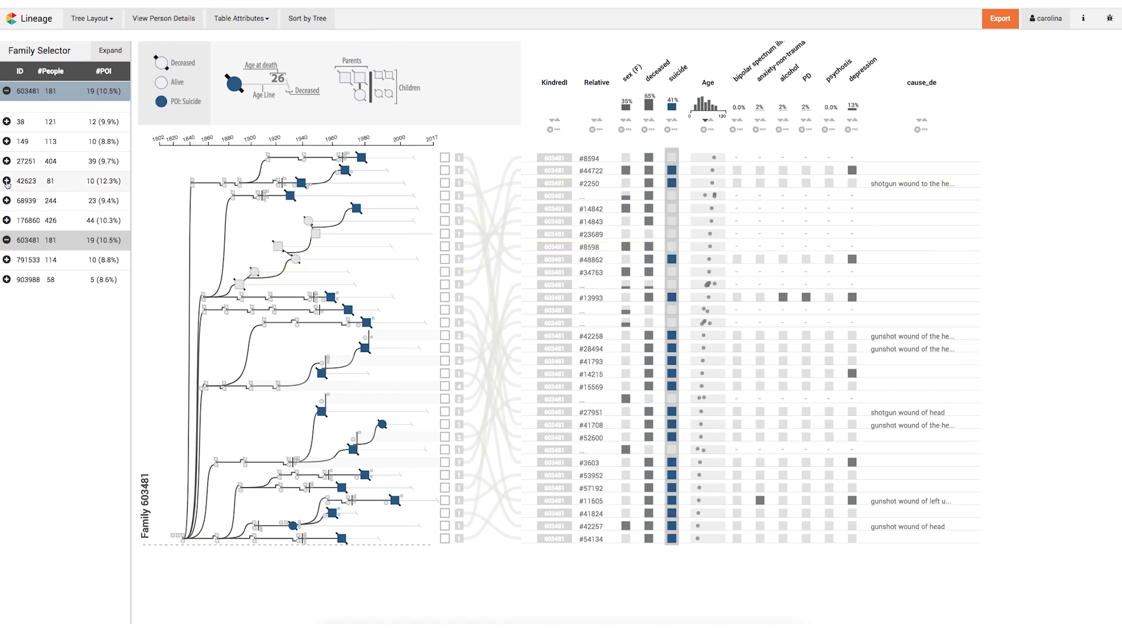
pyautogui.click(7, 181)
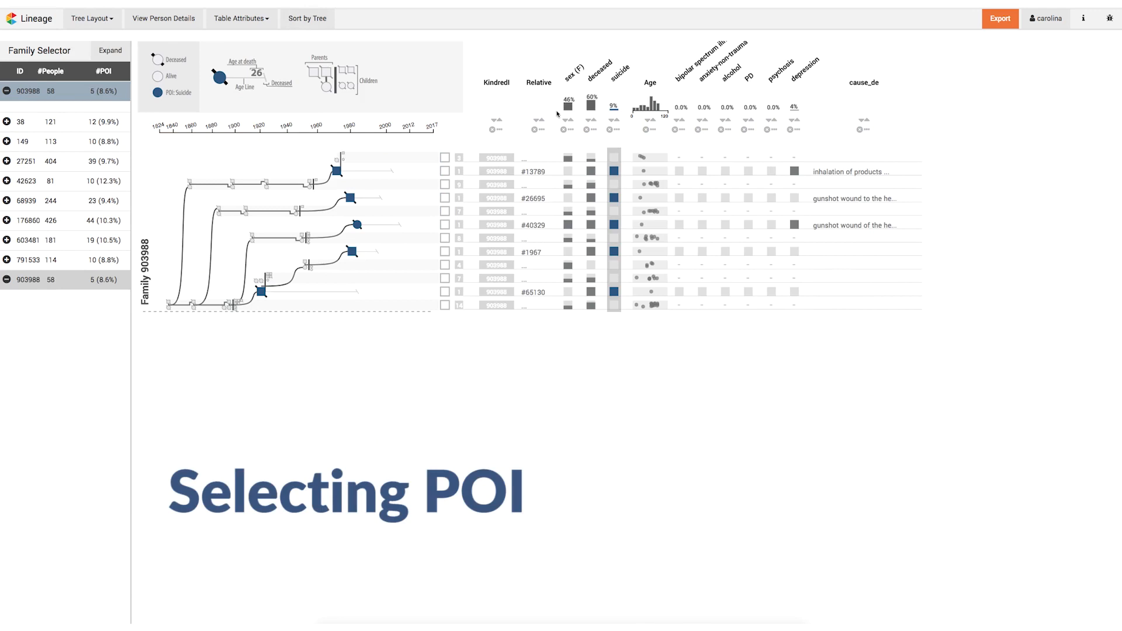
# - Redefine POI by a selected Age histogram range, giving 7 people (12.1%)
pyautogui.click(793, 130)
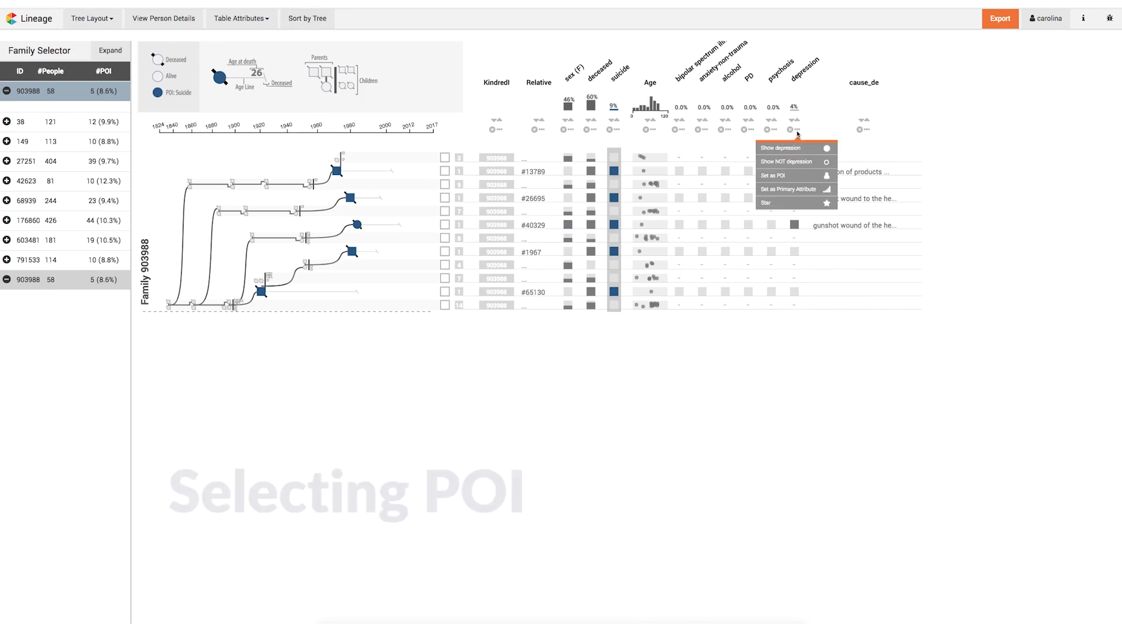
pyautogui.moveTo(791, 189)
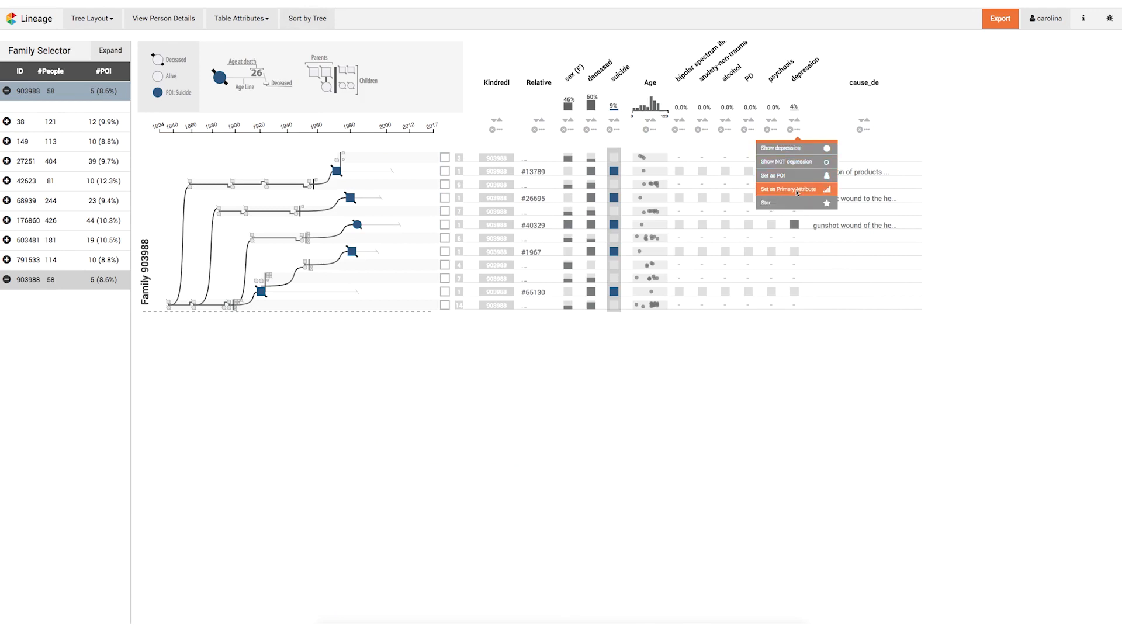
pyautogui.click(785, 190)
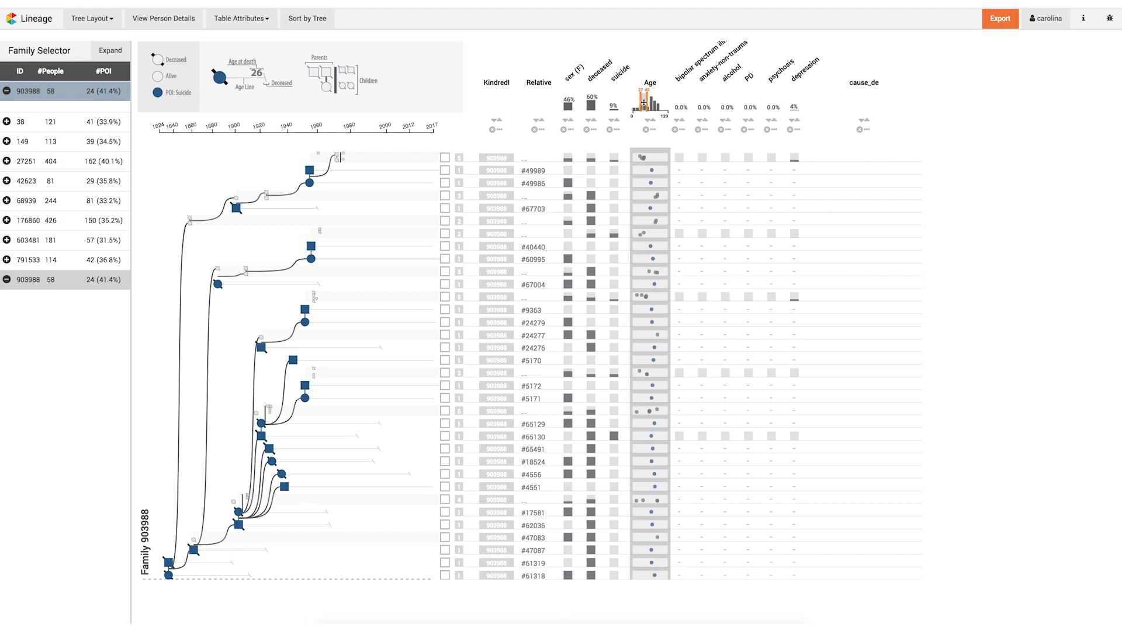
pyautogui.click(642, 97)
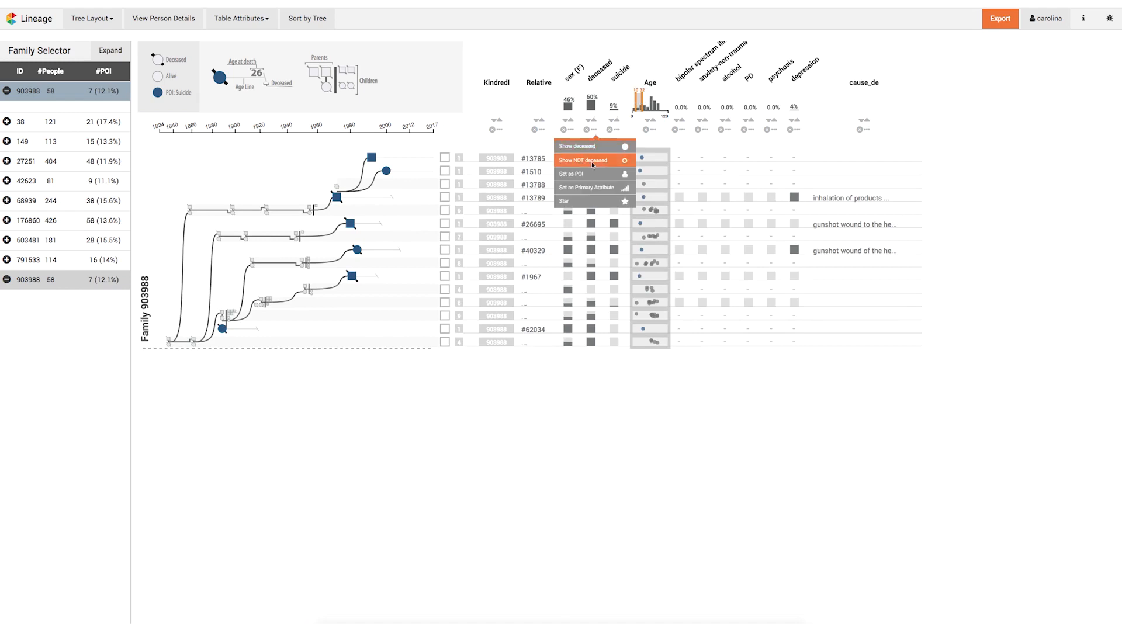
# - Set deceased, then Age, as primary attribute encoded beside tree nodes and shaded in the table
pyautogui.click(586, 161)
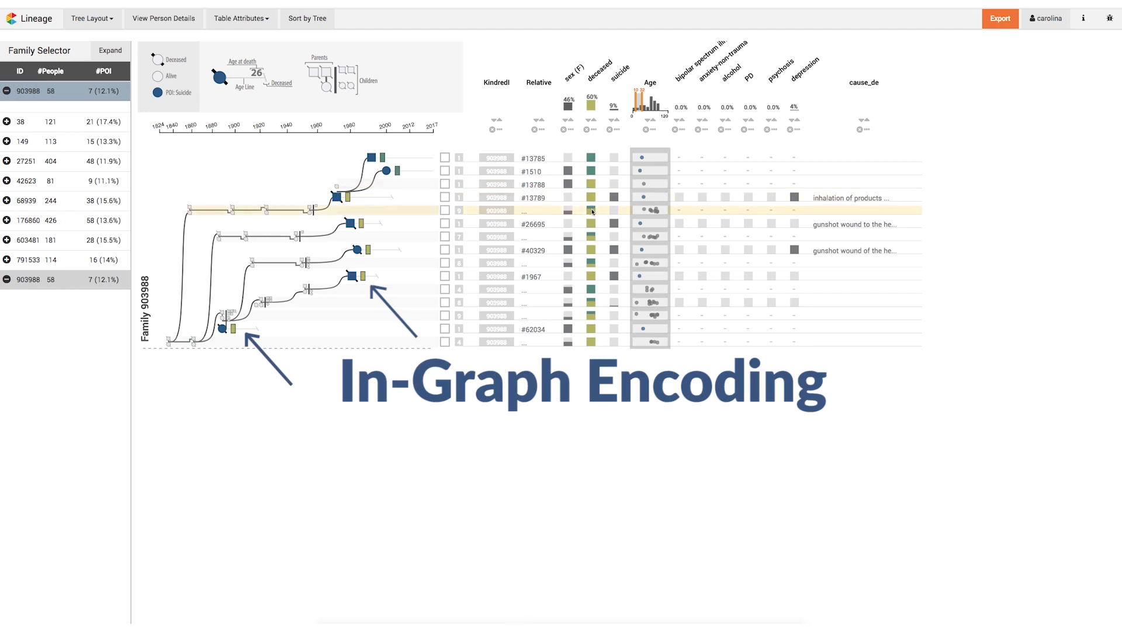
pyautogui.moveTo(591, 211)
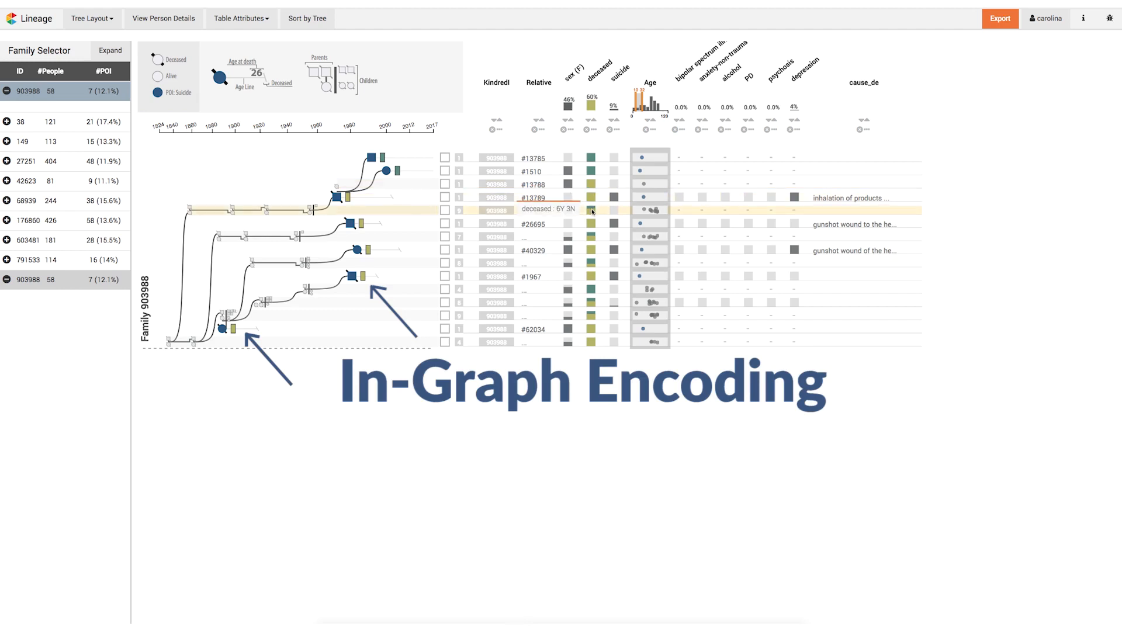
pyautogui.click(651, 134)
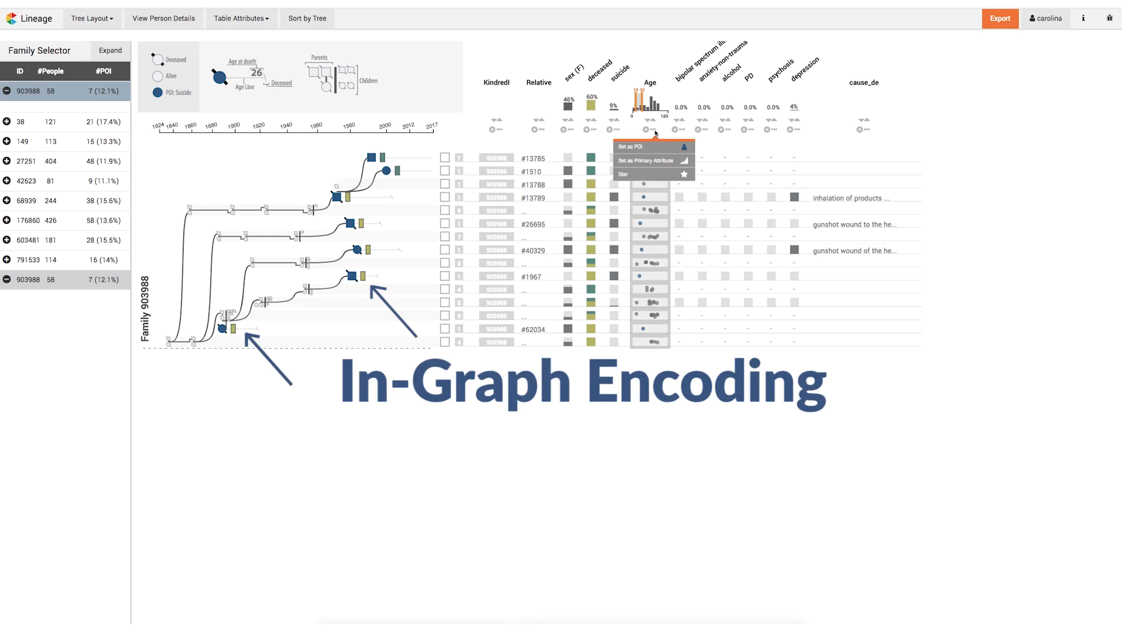
pyautogui.click(646, 161)
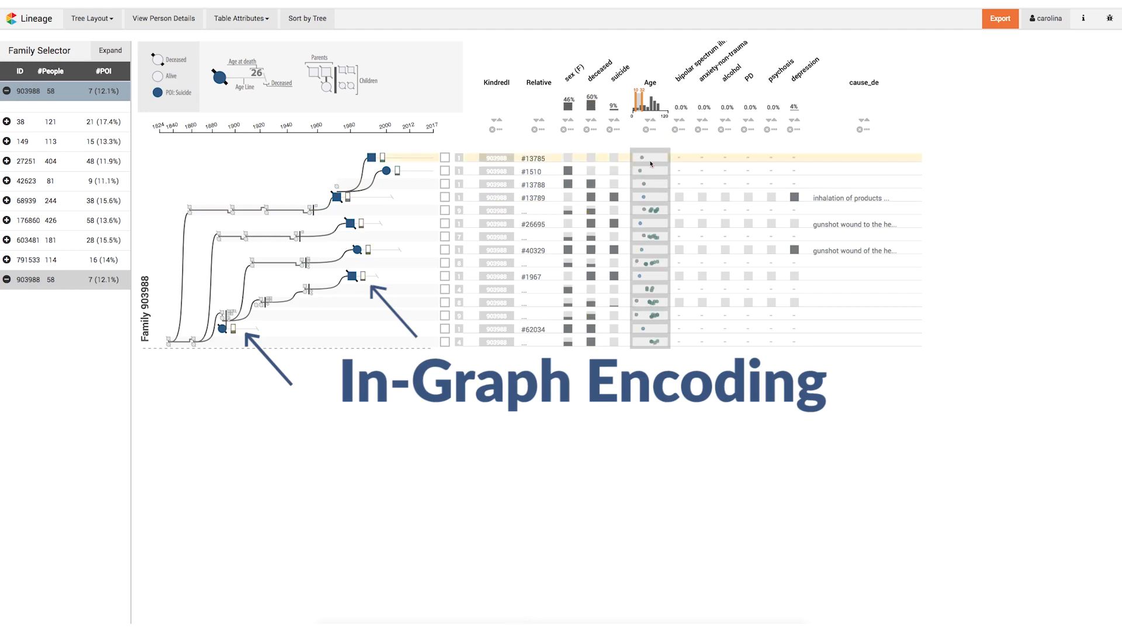
pyautogui.moveTo(642, 172)
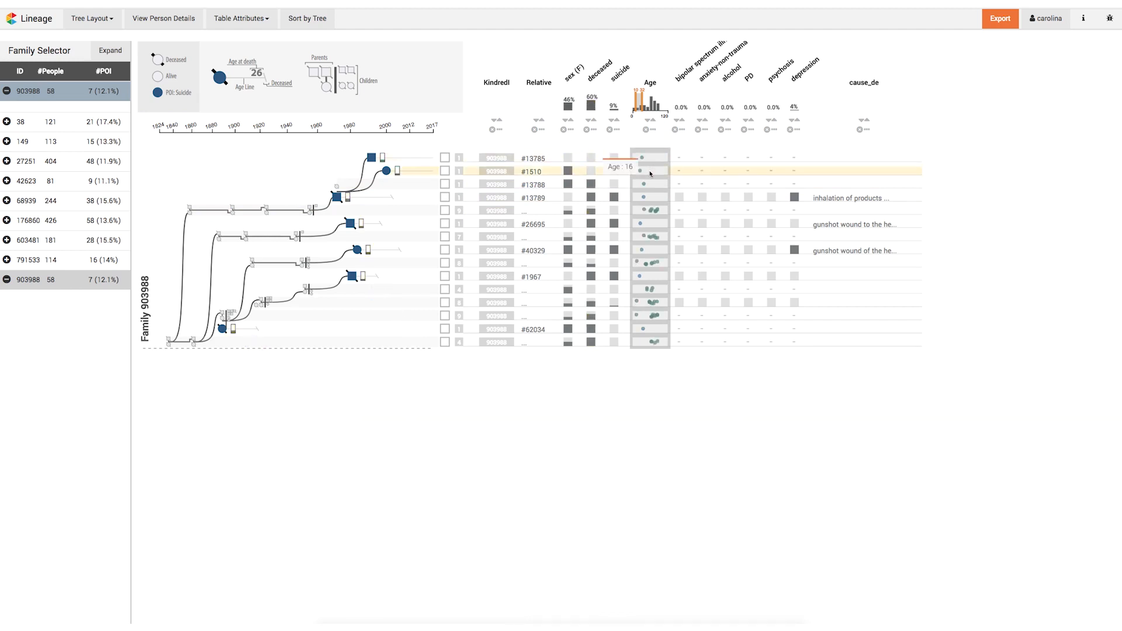